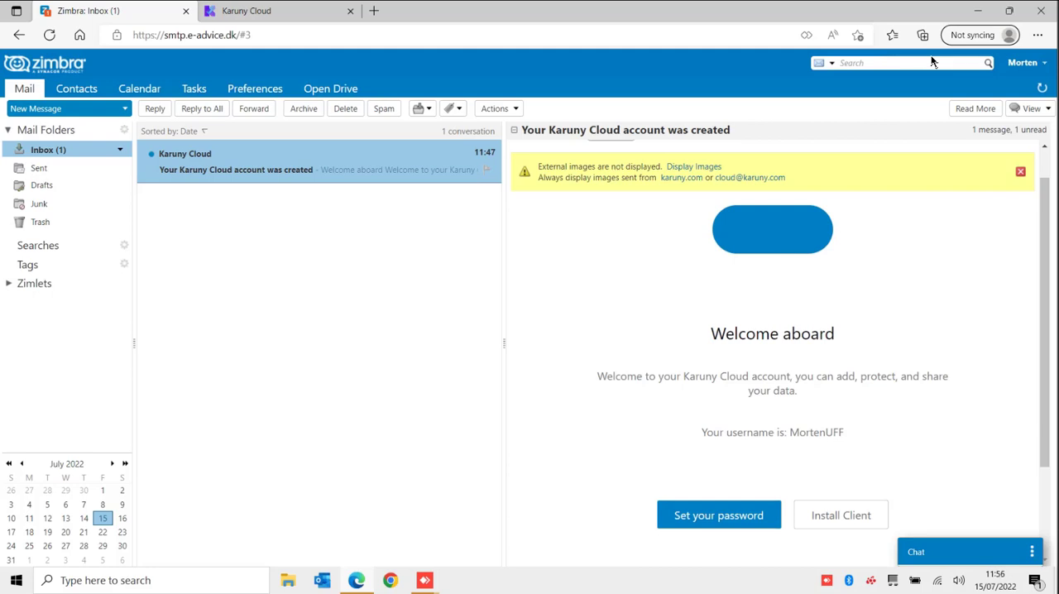
mouse_move(747, 263)
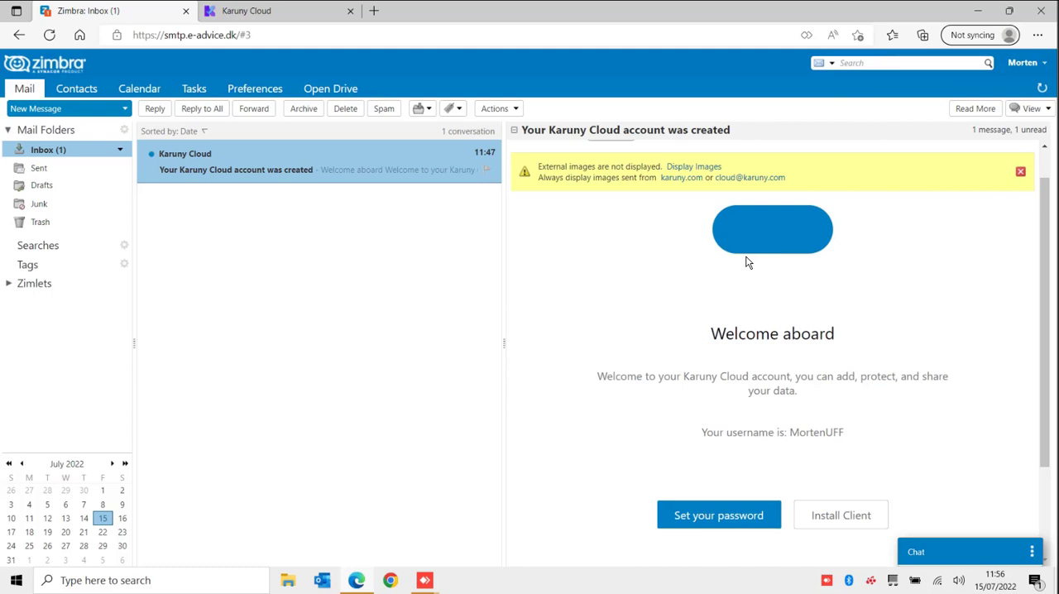
mouse_move(707, 338)
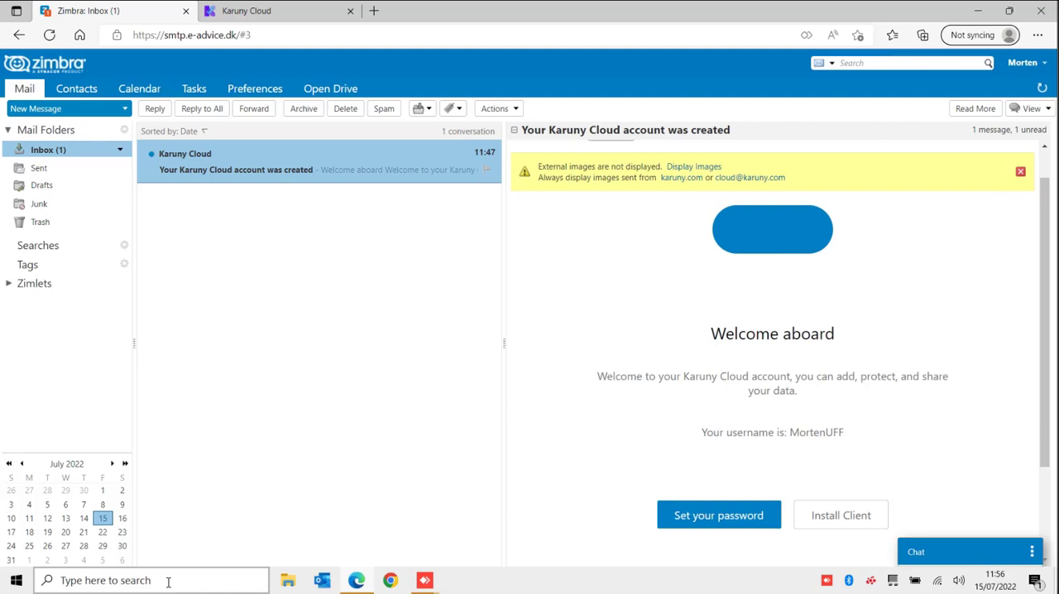
Search Windows for 'con' and launch Control Panel from the results.
click(149, 580)
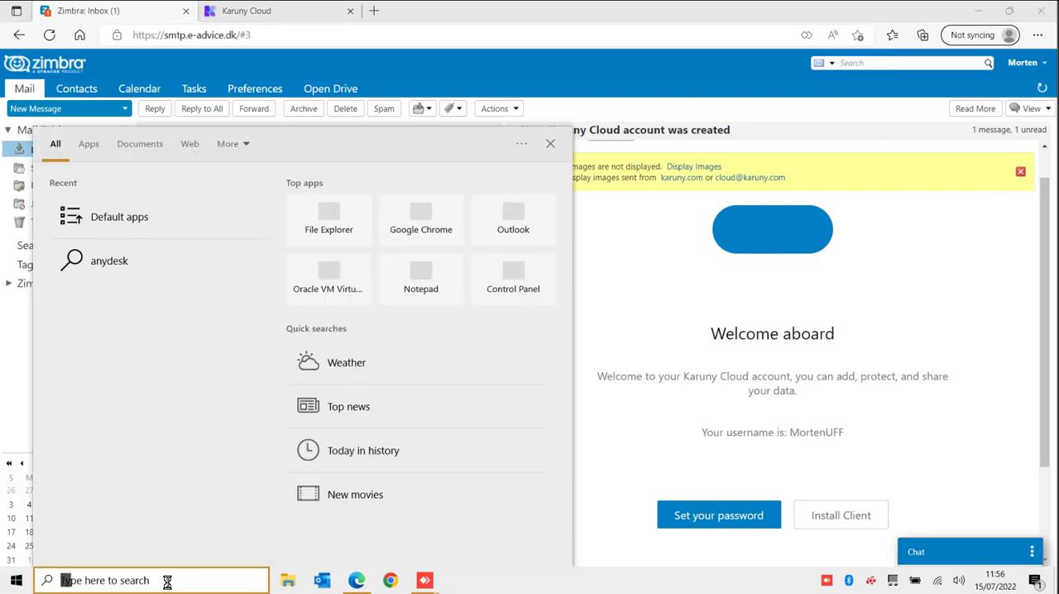
text(control)
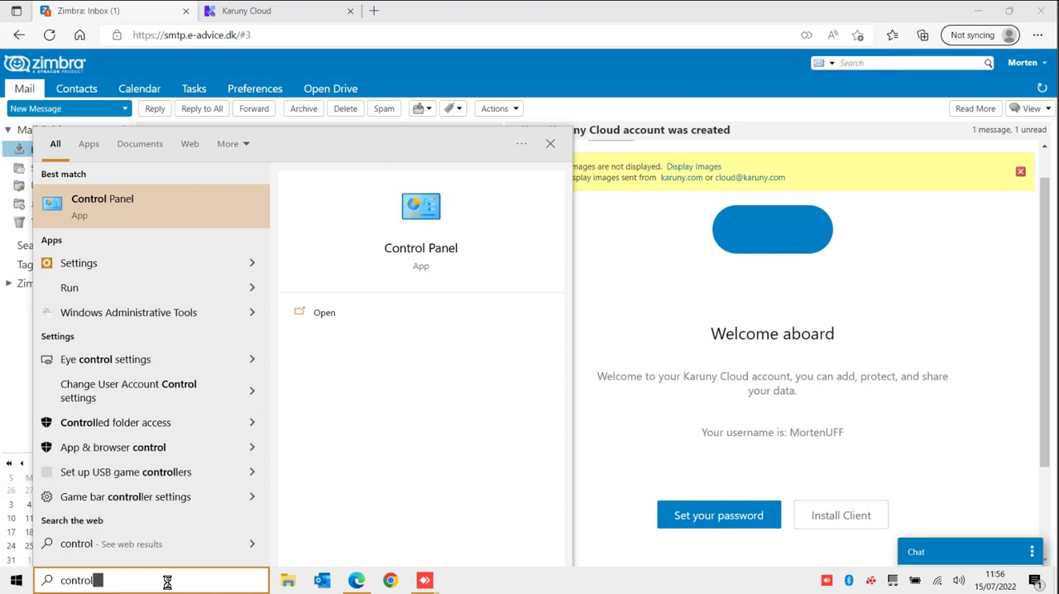
click(420, 336)
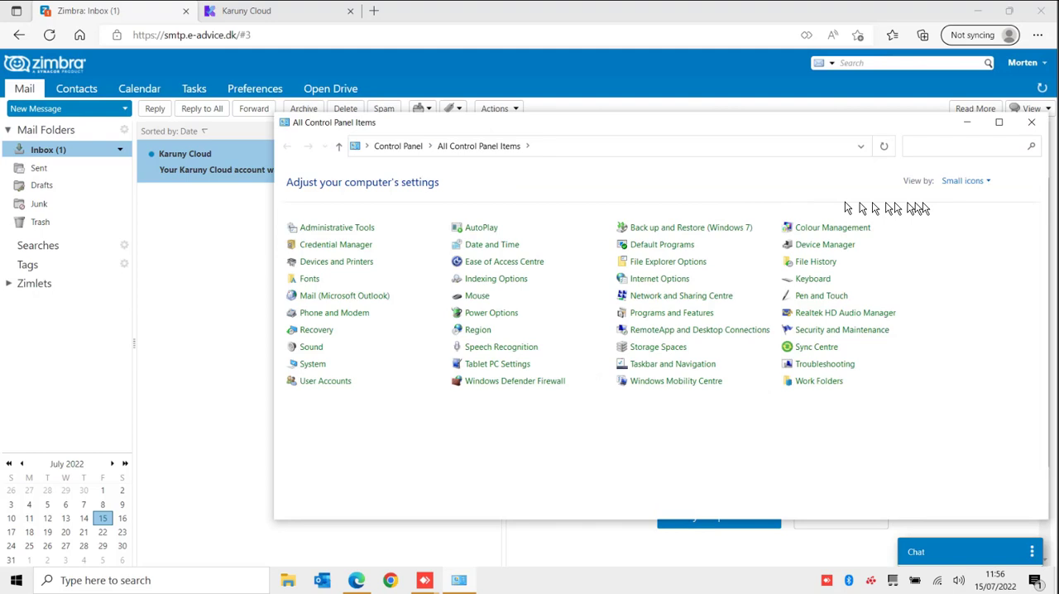
mouse_move(962, 180)
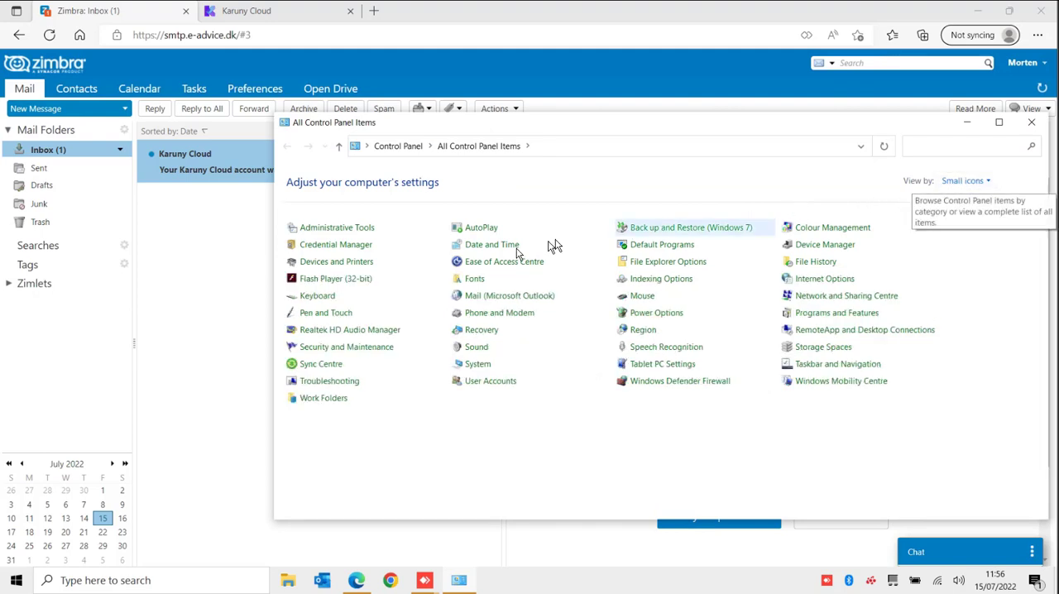
mouse_move(510, 295)
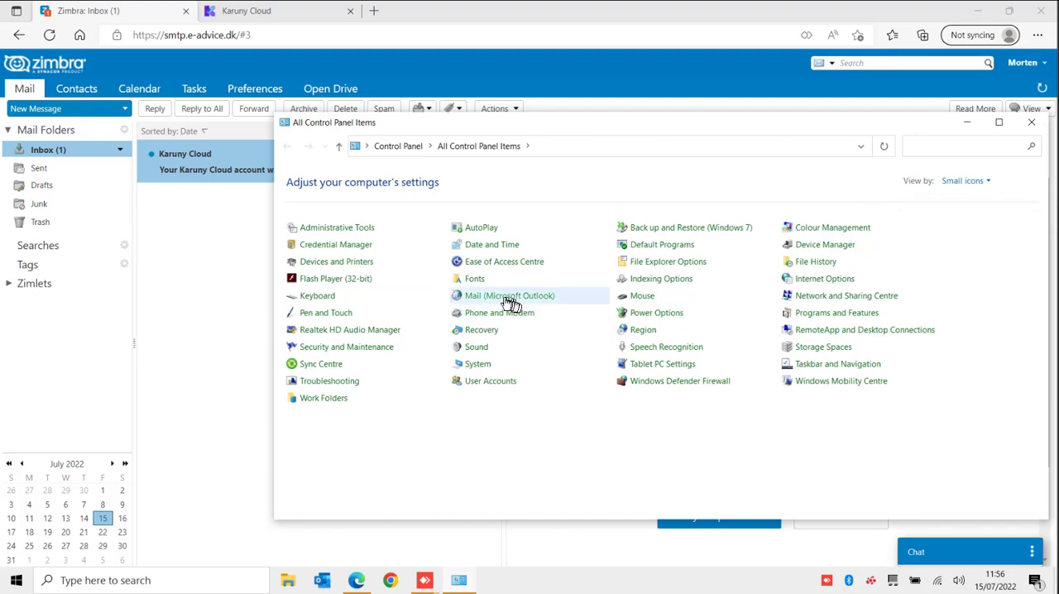
mouse_move(510, 296)
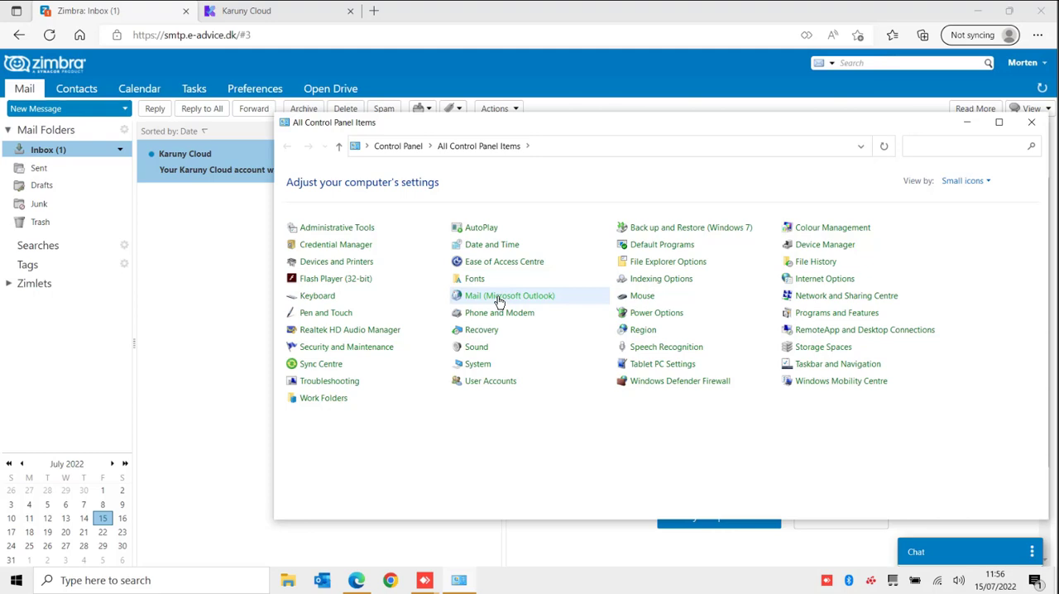
click(510, 296)
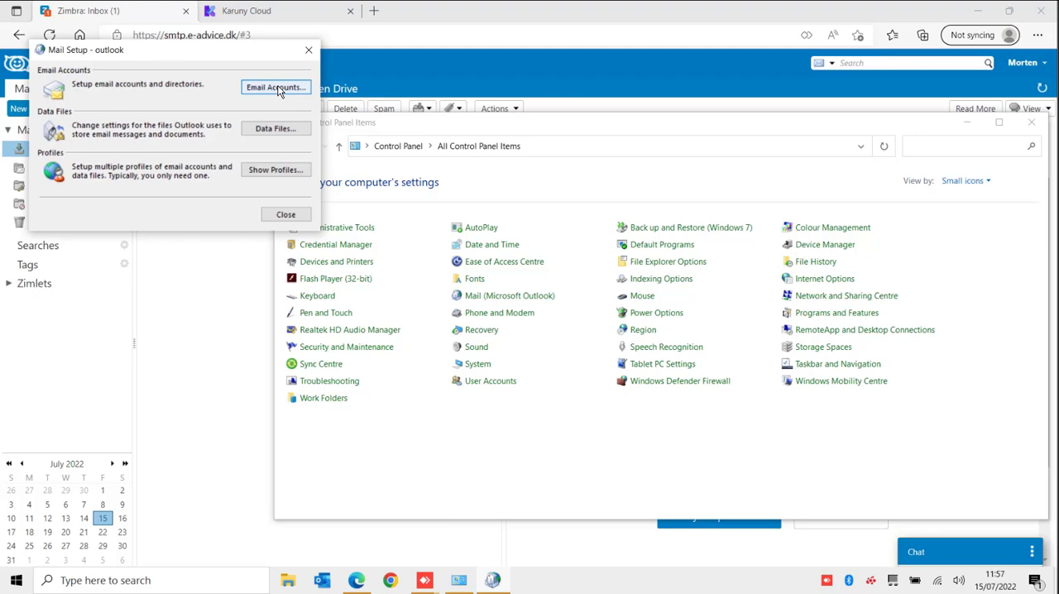
click(275, 86)
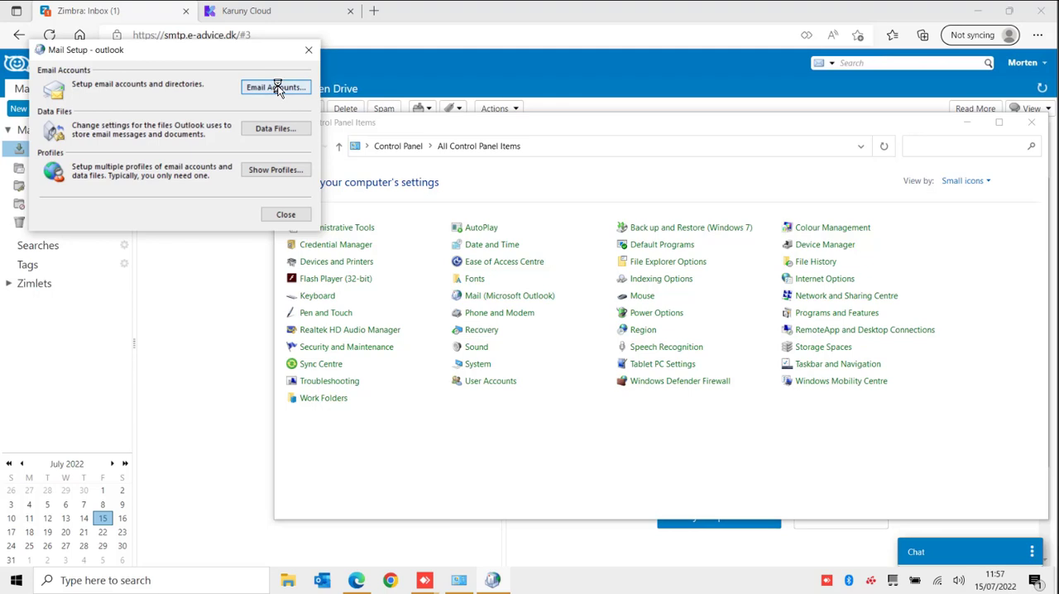
click(275, 87)
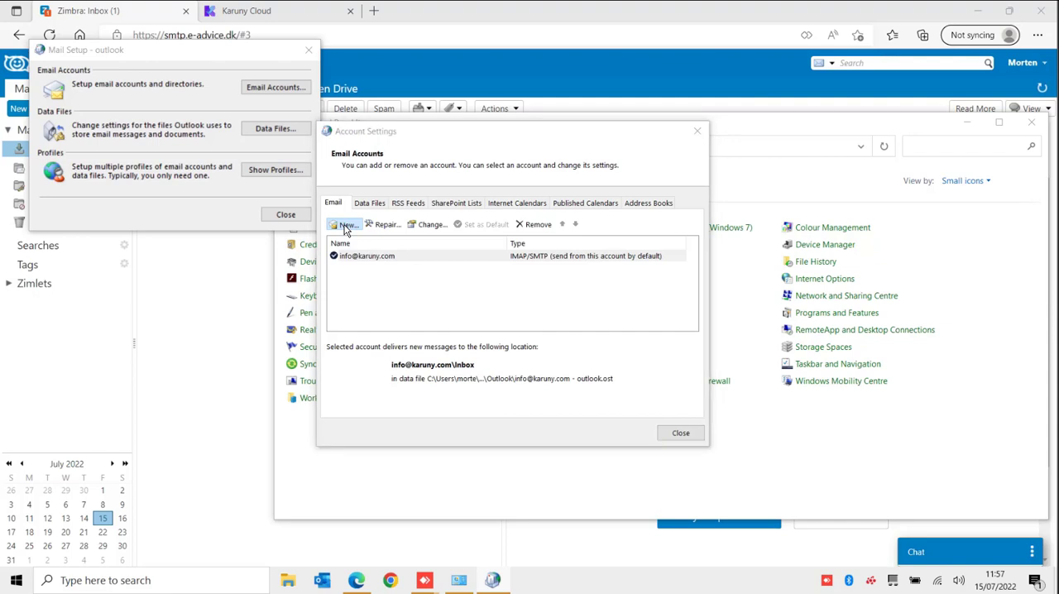
Add a new account via manual setup, choosing Exchange ActiveSync as the type.
click(345, 225)
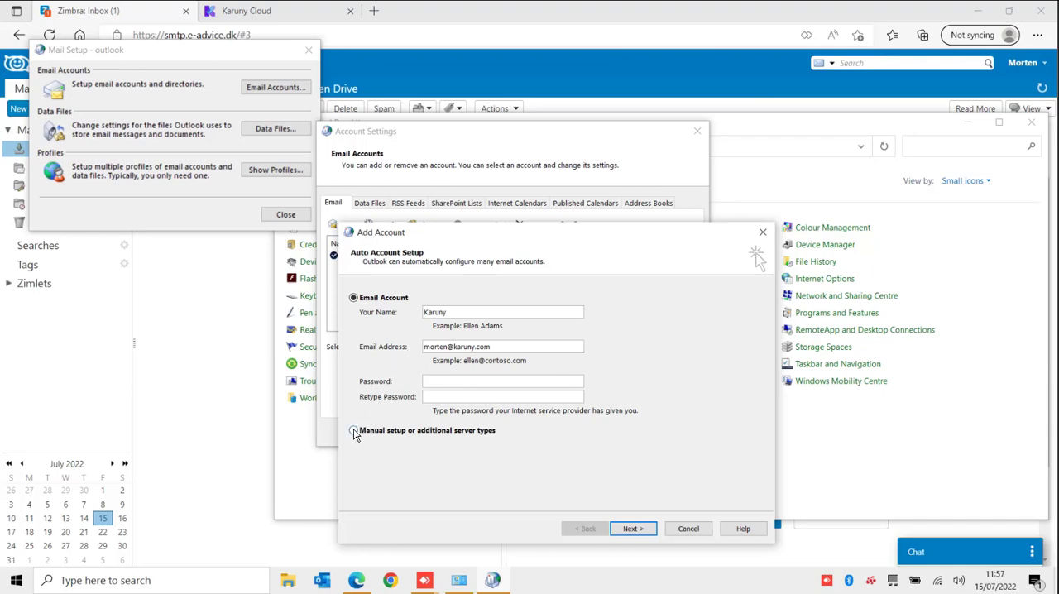
click(354, 430)
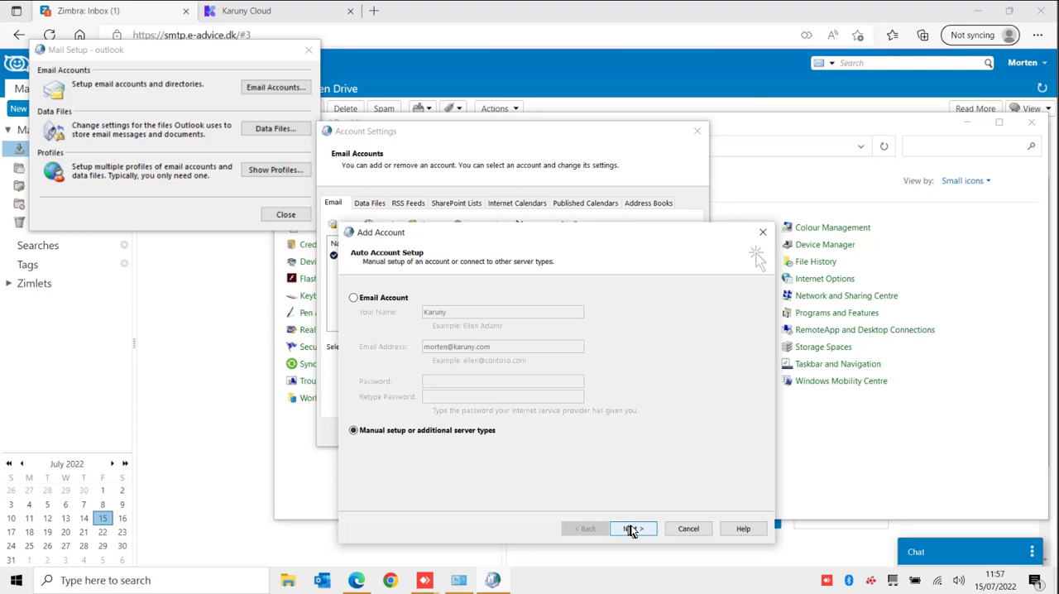
click(632, 529)
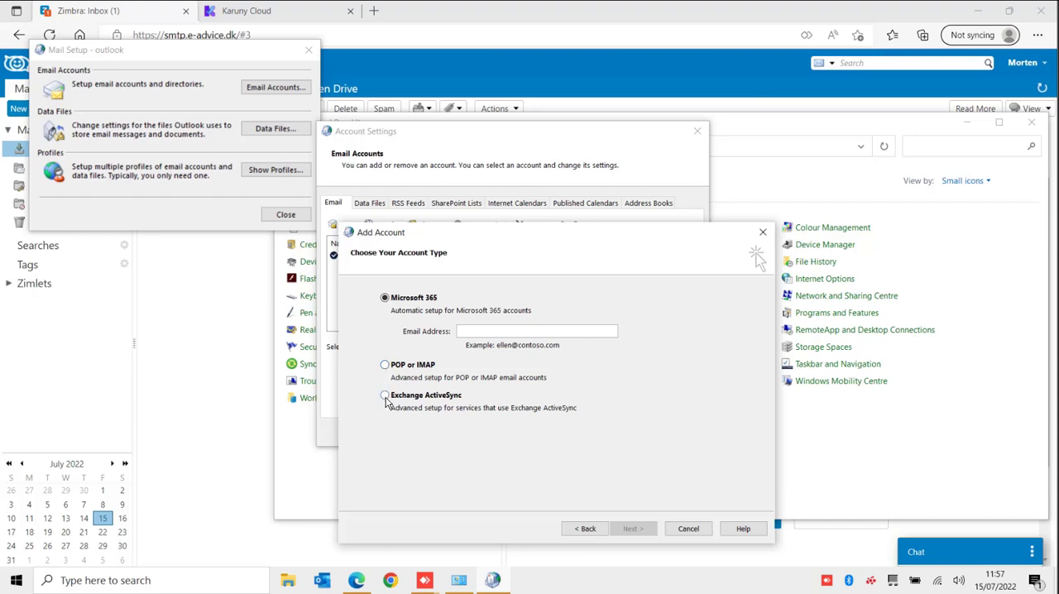
click(385, 395)
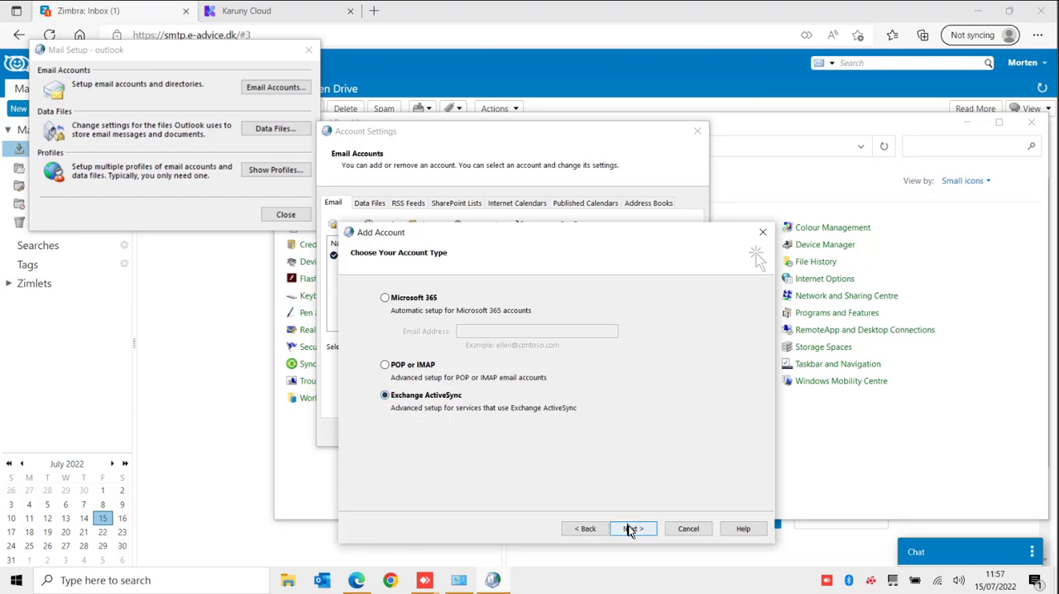
click(632, 528)
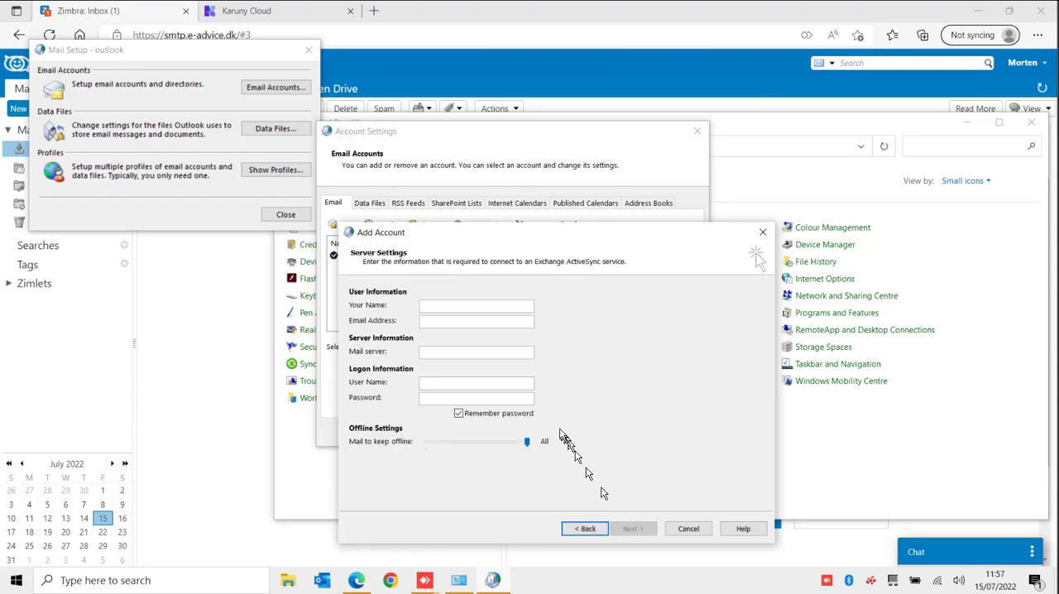
text(Morten UFF)
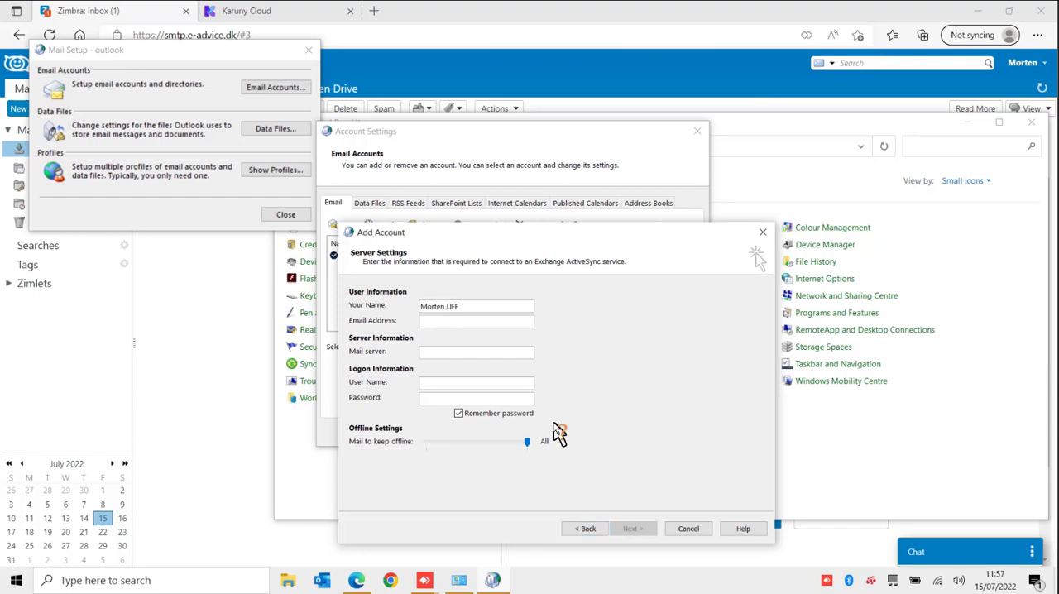
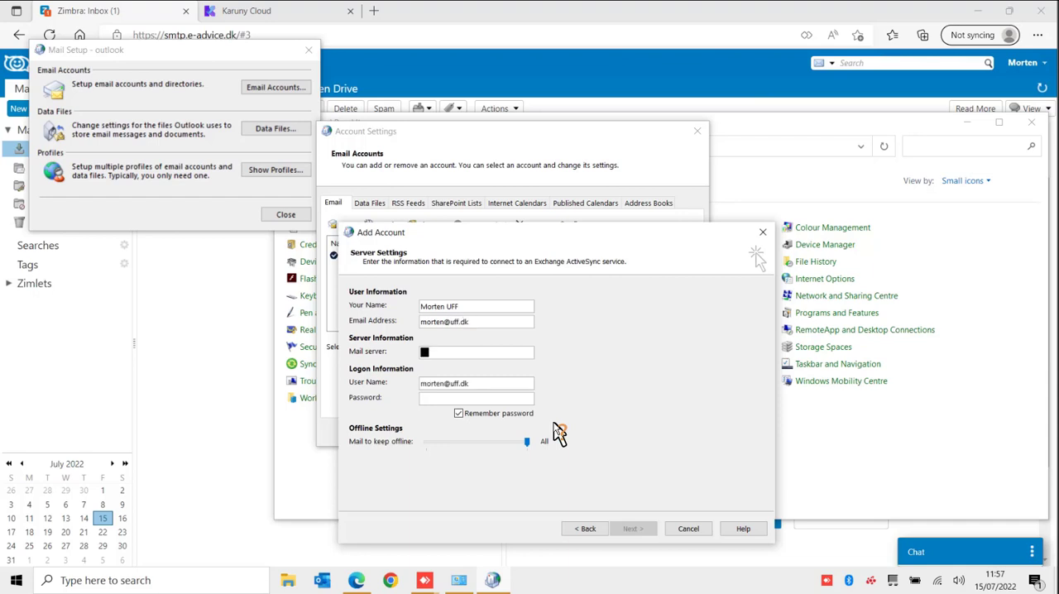
text(mail-sync.karuny.com)
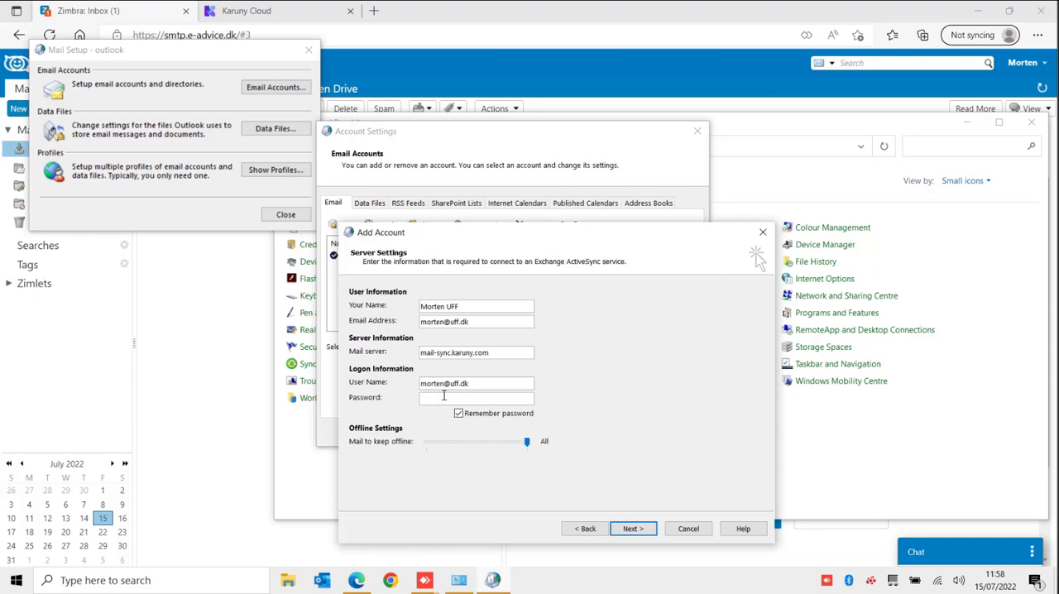
text(••••)
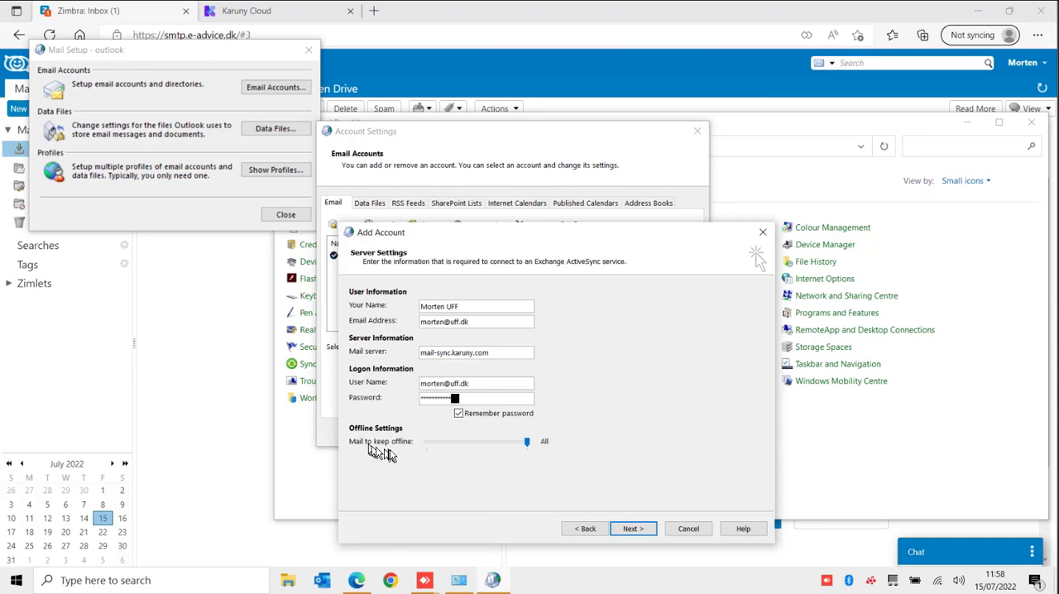
mouse_move(571, 484)
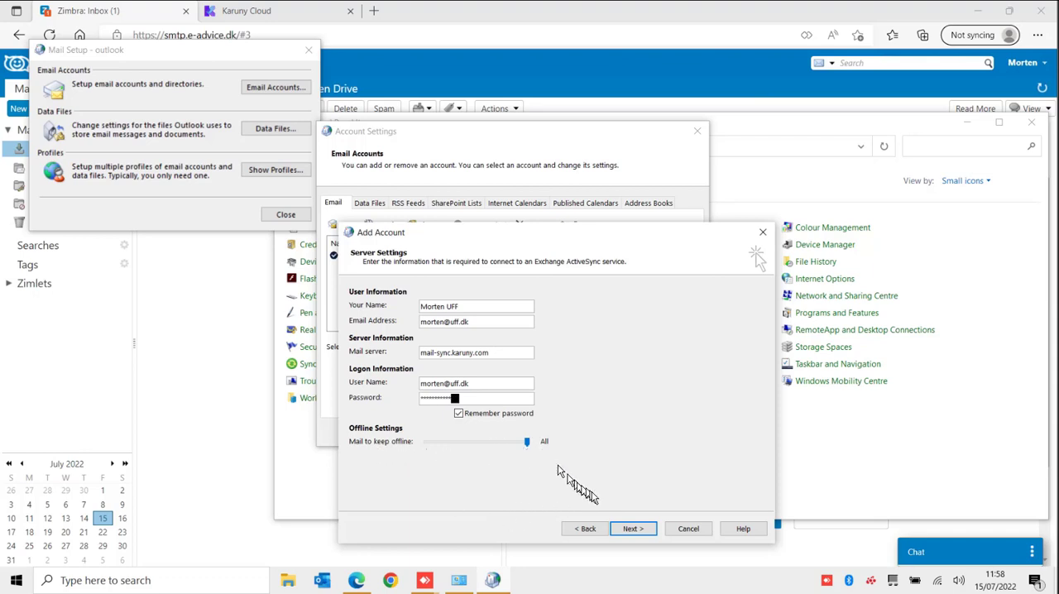
click(633, 528)
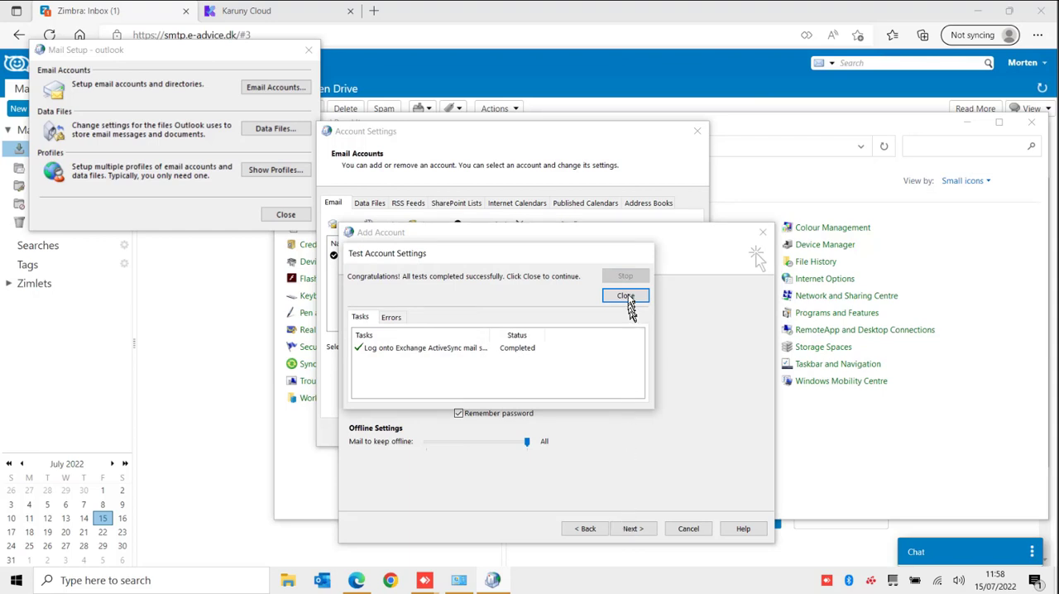
Finish the ActiveSync account setup and close Account Settings and Mail Setup.
click(626, 296)
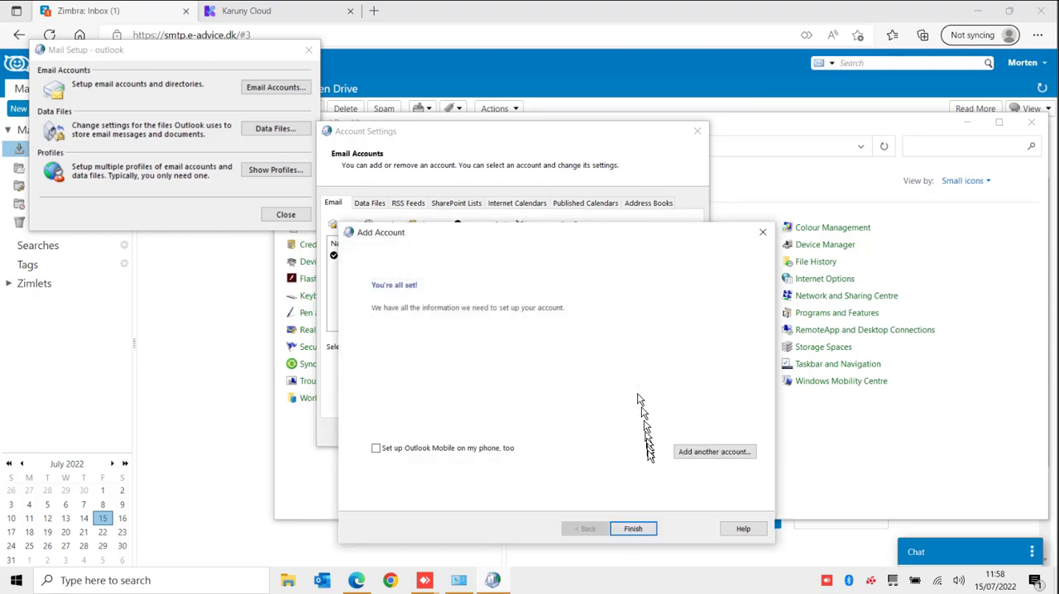
mouse_move(405, 454)
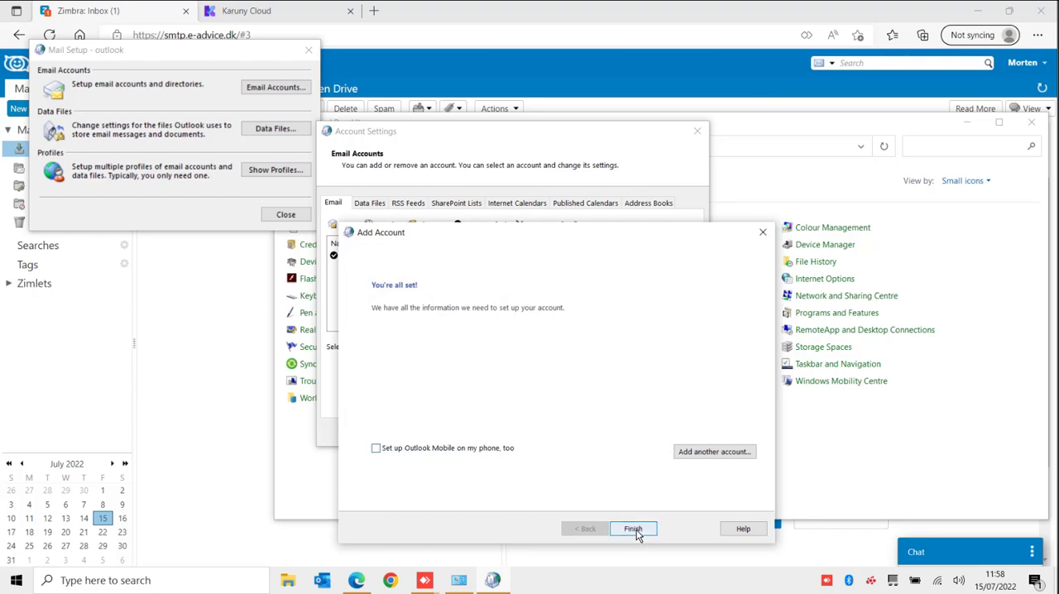
click(633, 529)
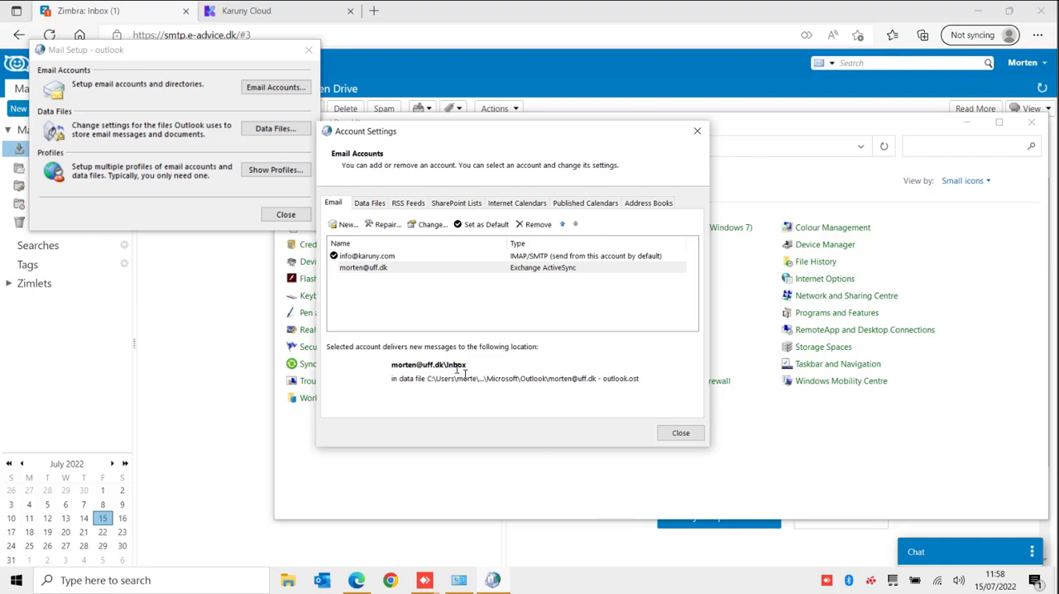
mouse_move(650, 422)
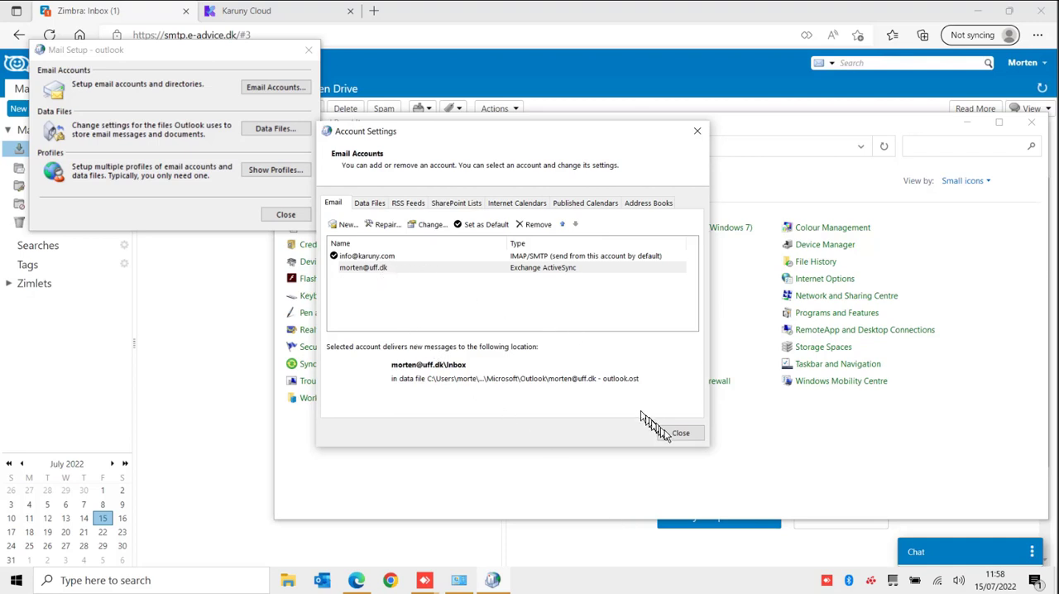
click(680, 432)
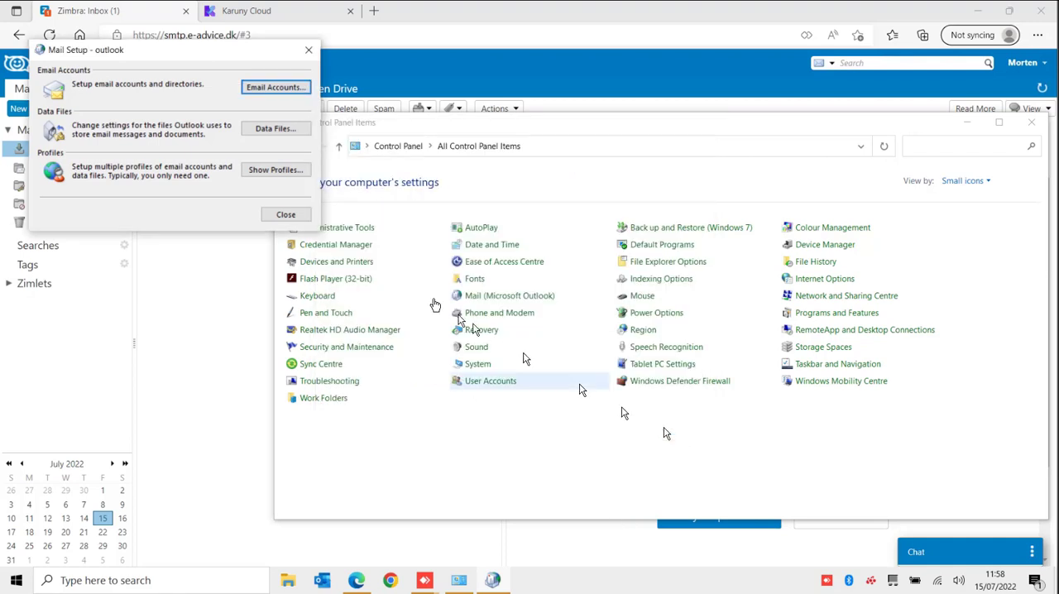
click(286, 214)
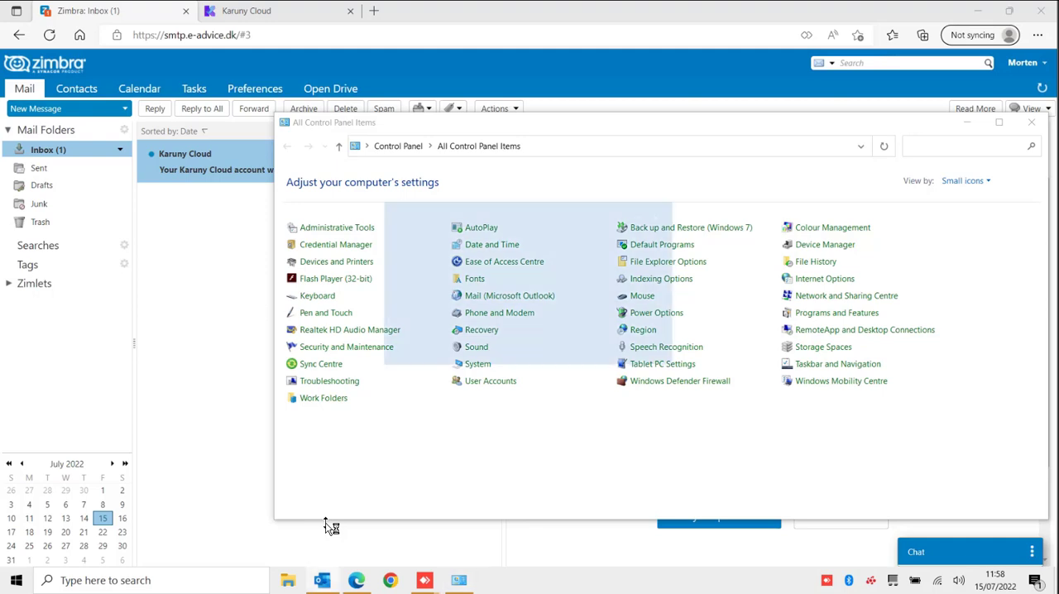
click(509, 295)
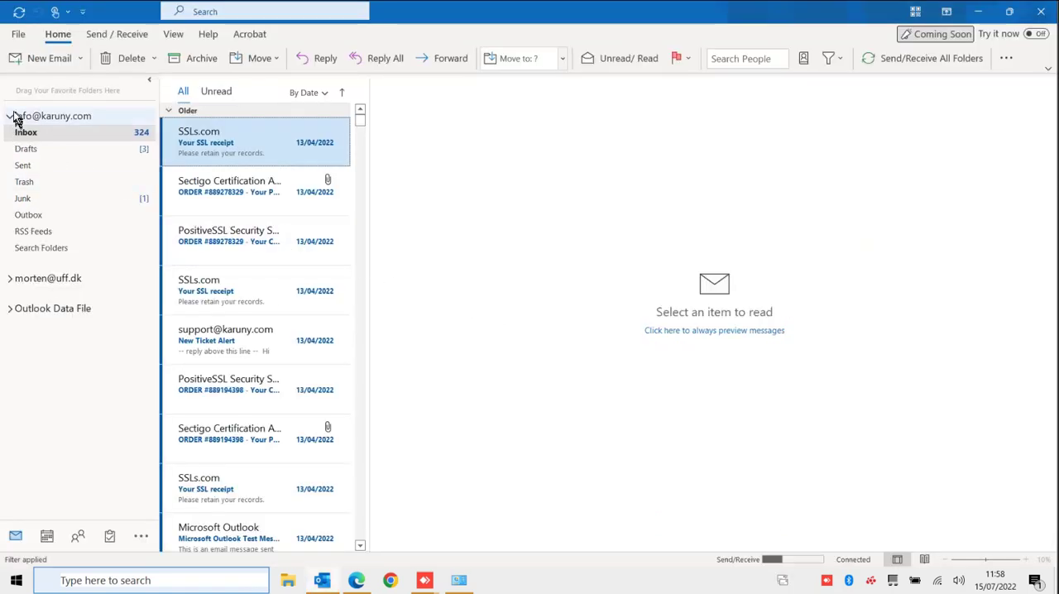
click(10, 116)
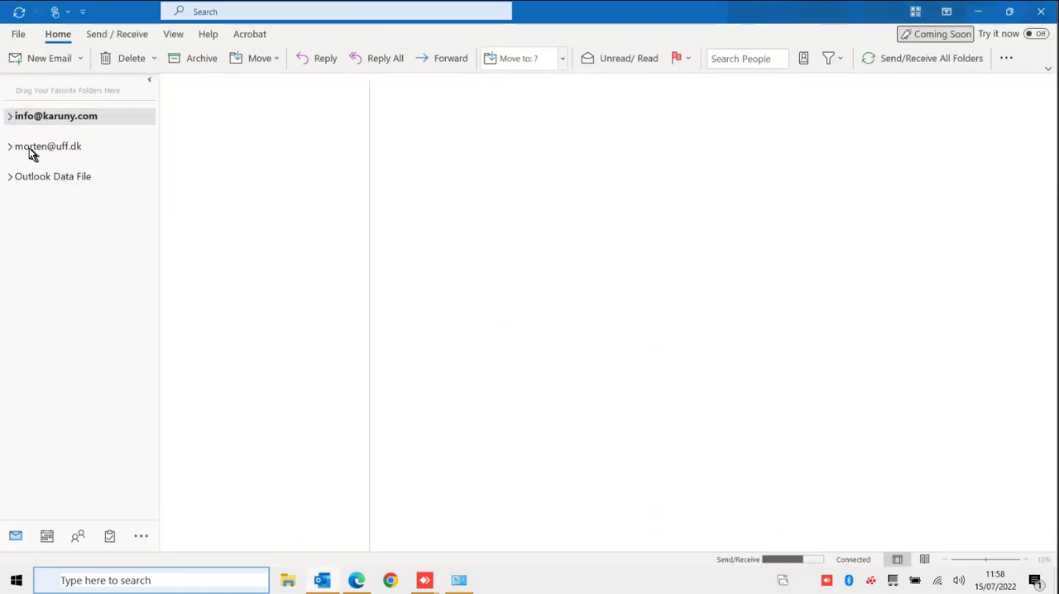
click(48, 145)
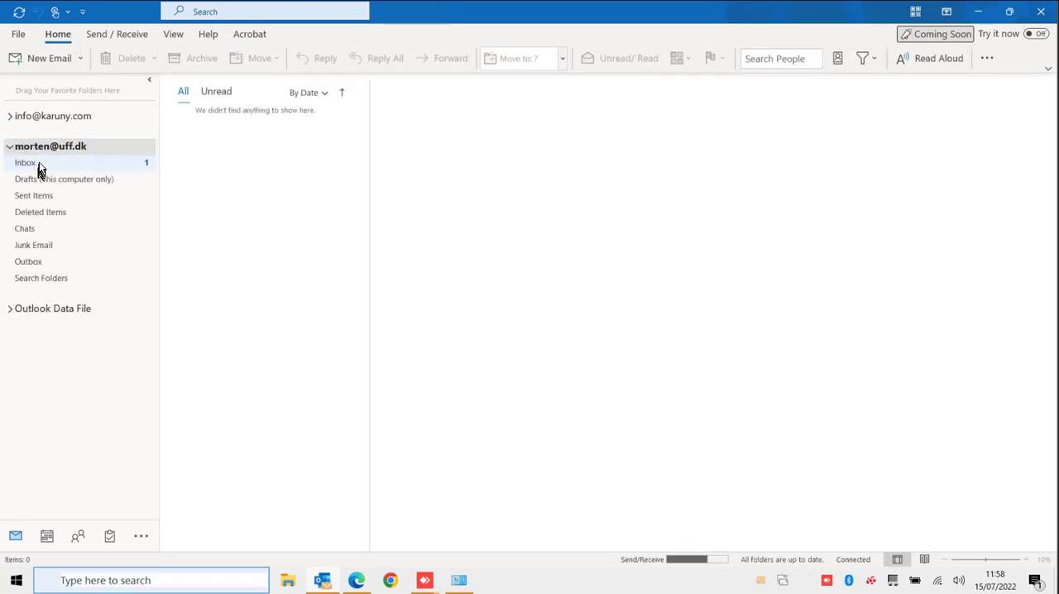
click(26, 162)
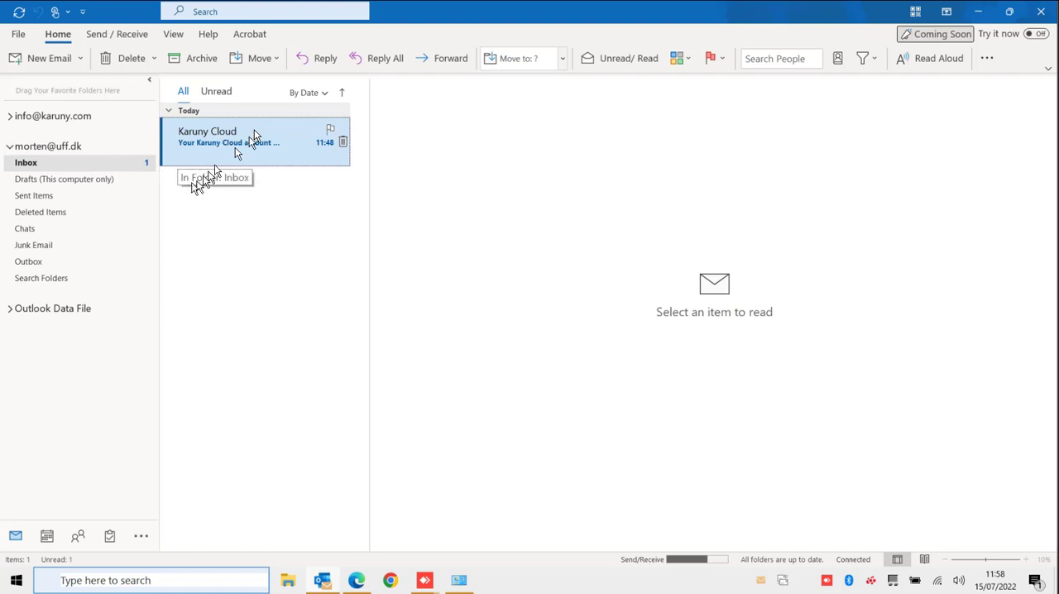
mouse_move(135, 374)
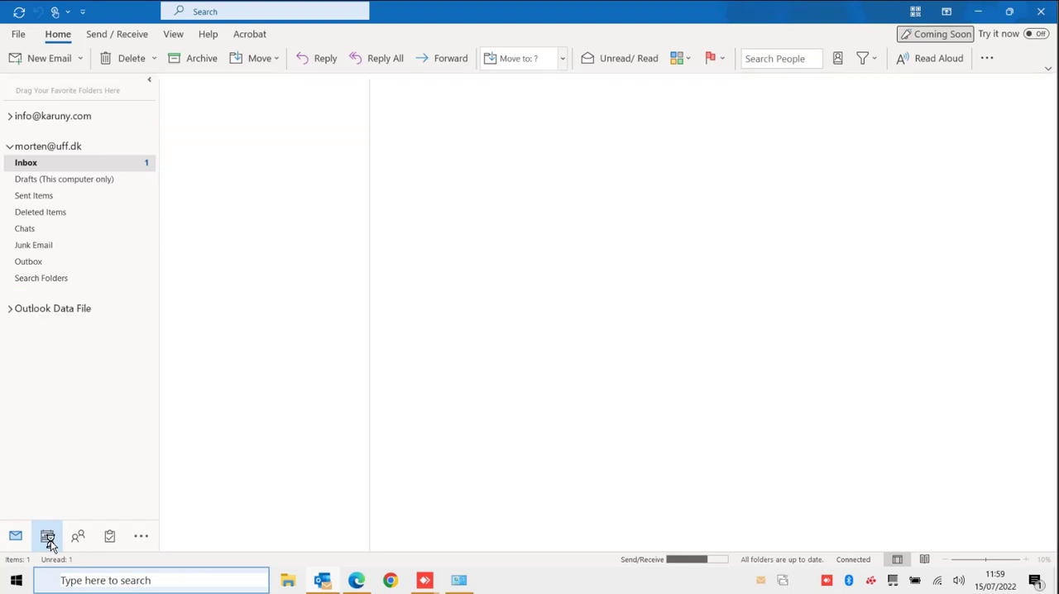
Switch Outlook to the Calendar view for July 2022.
click(47, 536)
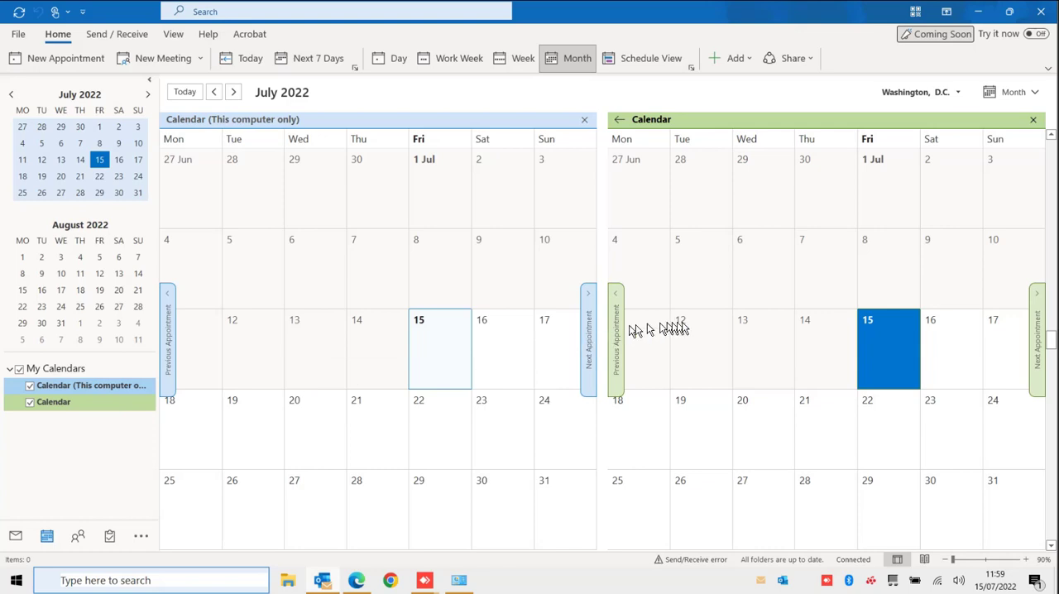
mouse_move(874, 342)
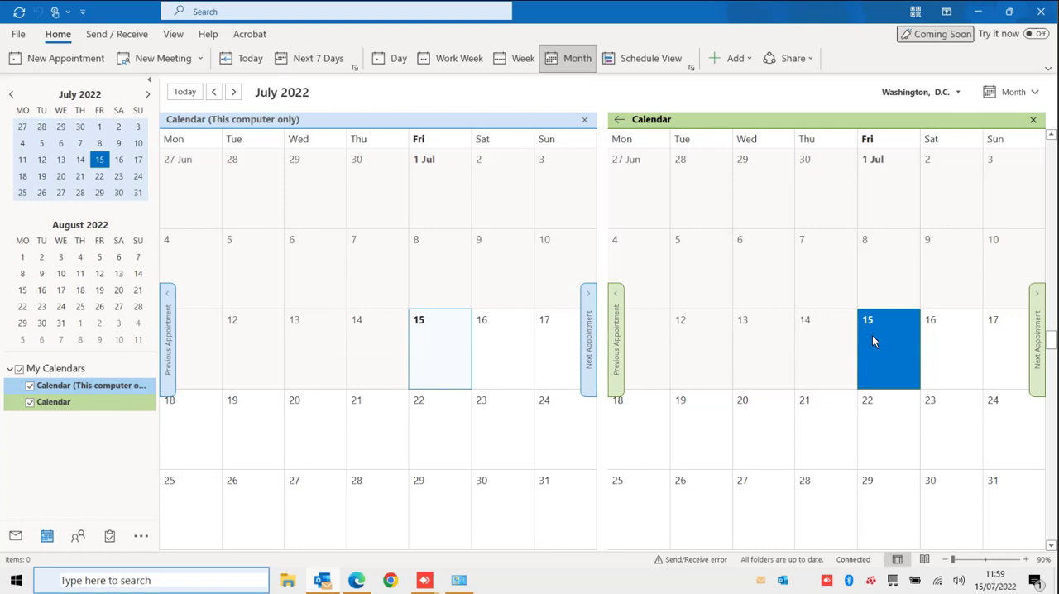
mouse_move(917, 346)
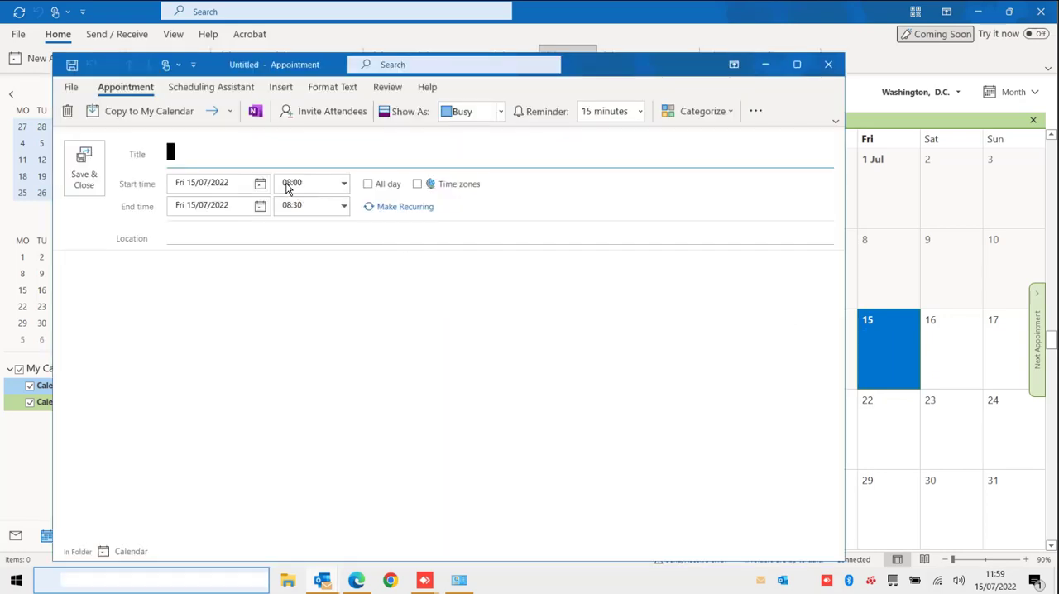
Title the appointment 'test', start it at 14:30, and set location 'test'.
text(test)
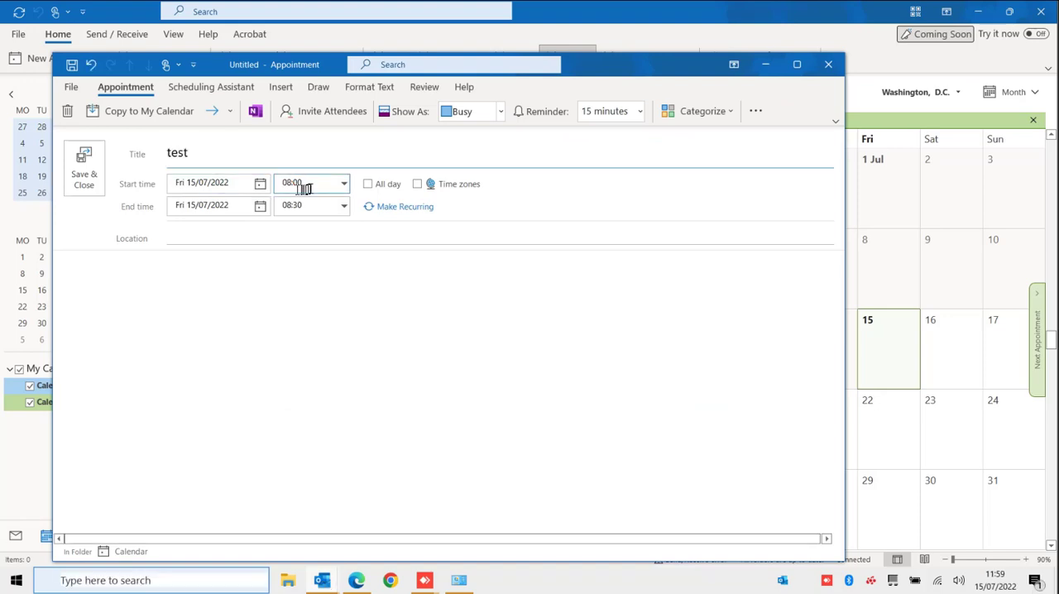
click(343, 182)
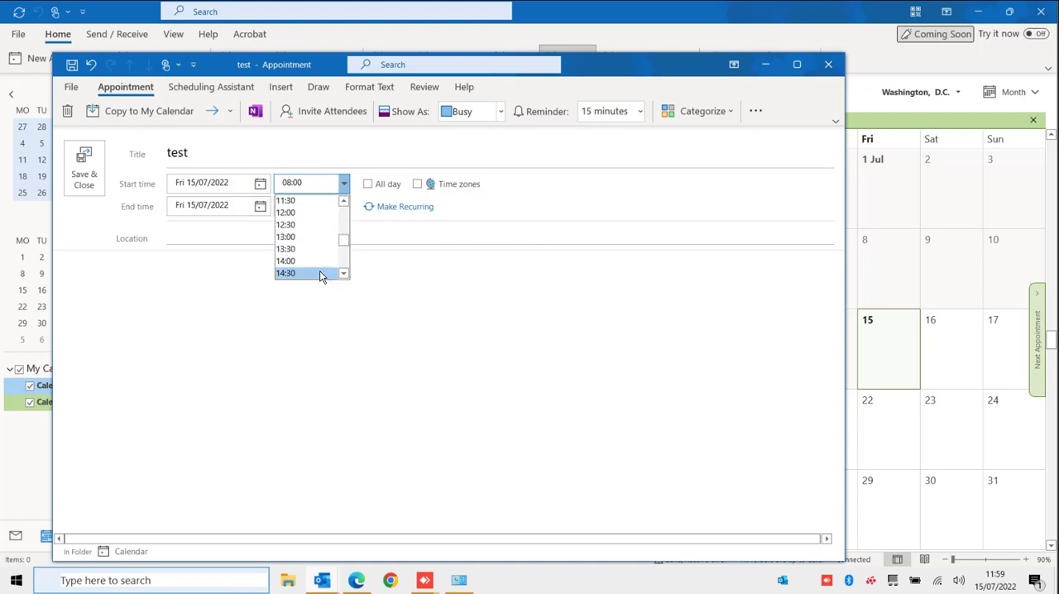
click(286, 273)
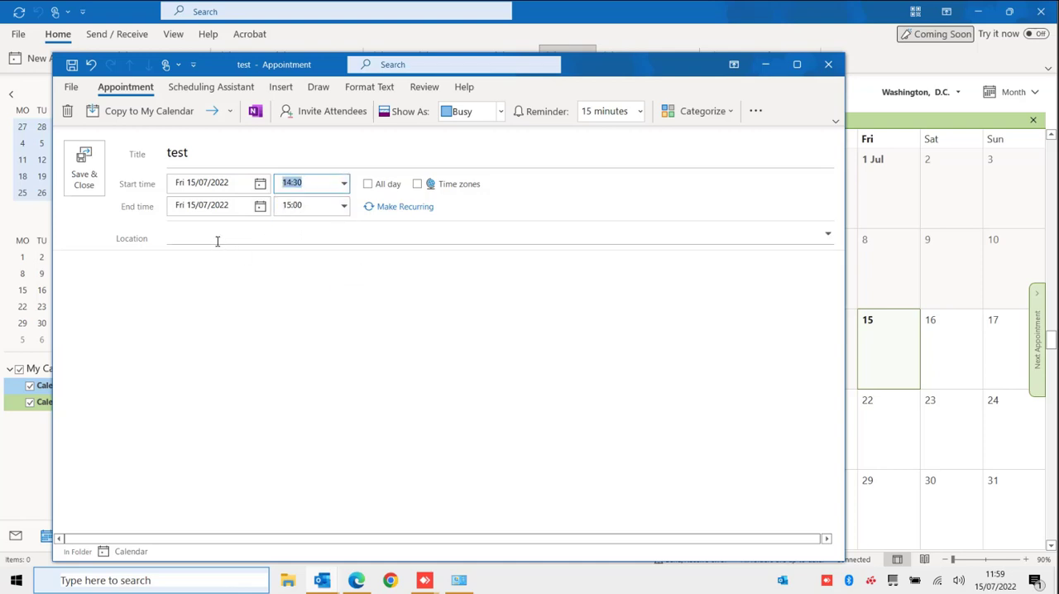
text(test)
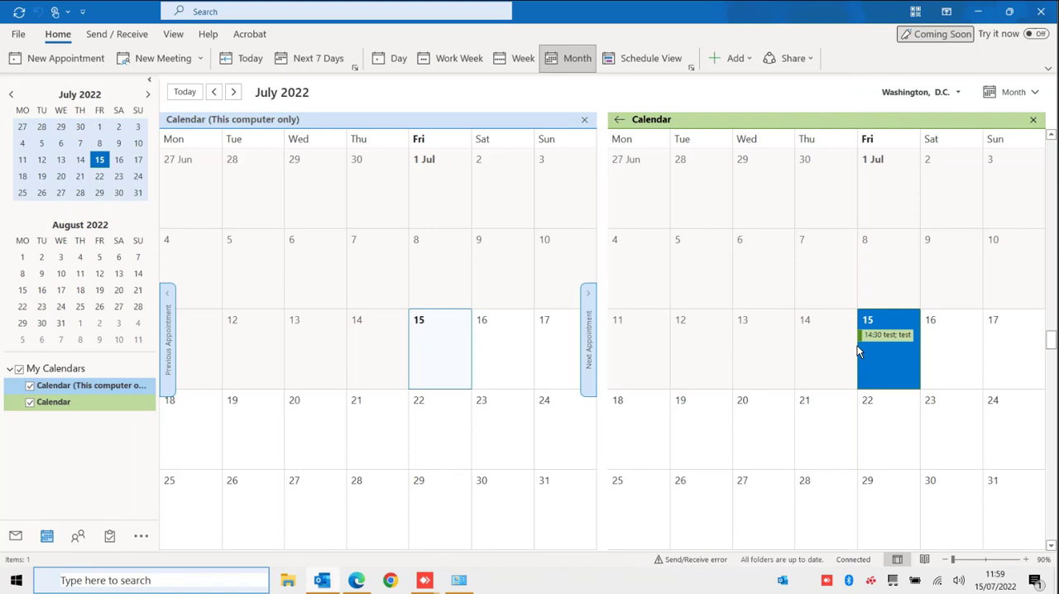
mouse_move(501, 506)
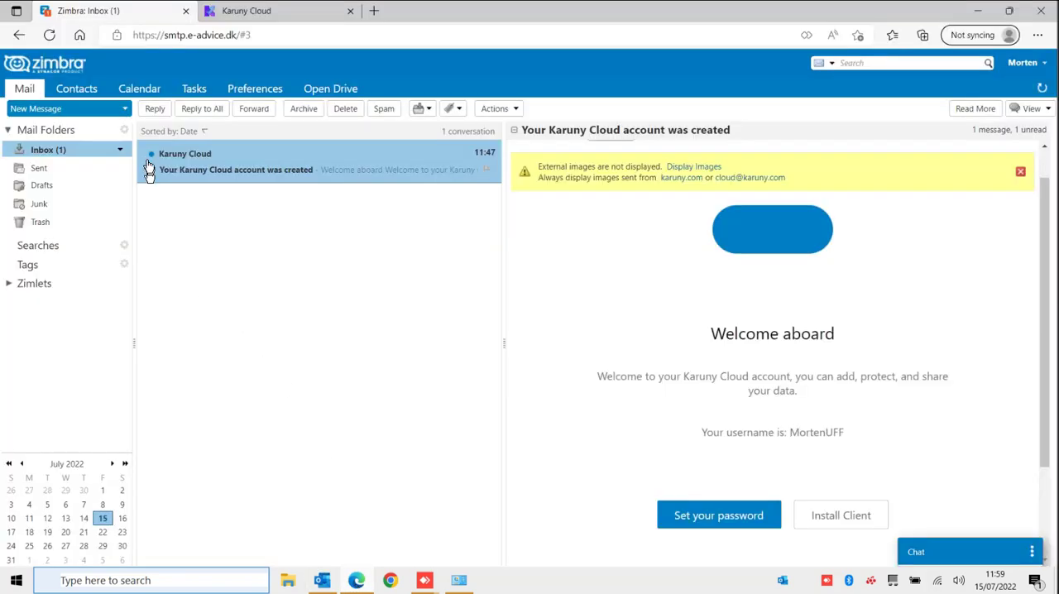
Open the Karuny Cloud welcome message in the Zimbra Inbox.
click(139, 89)
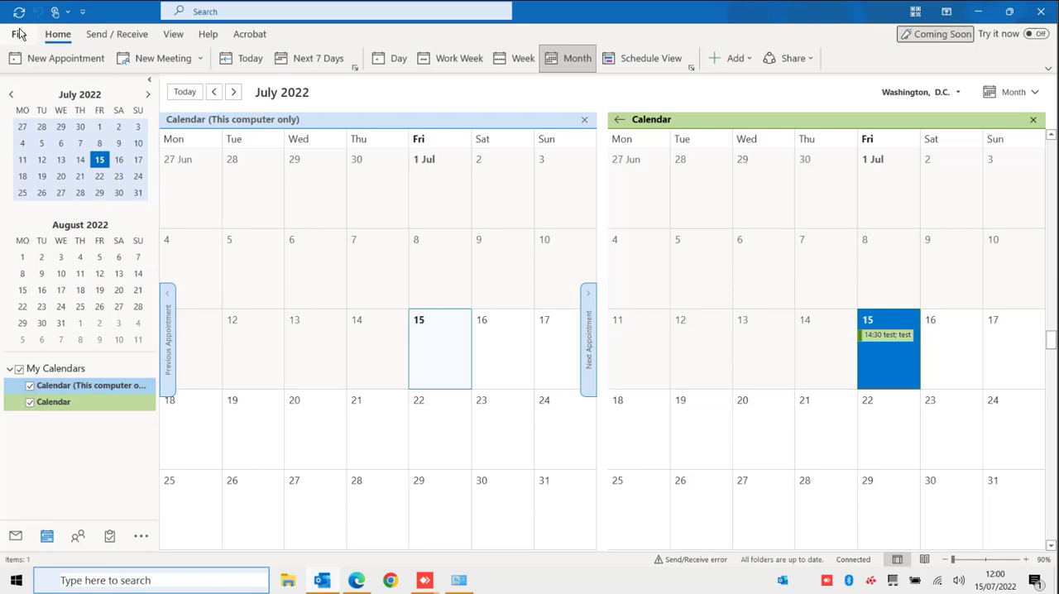
click(20, 34)
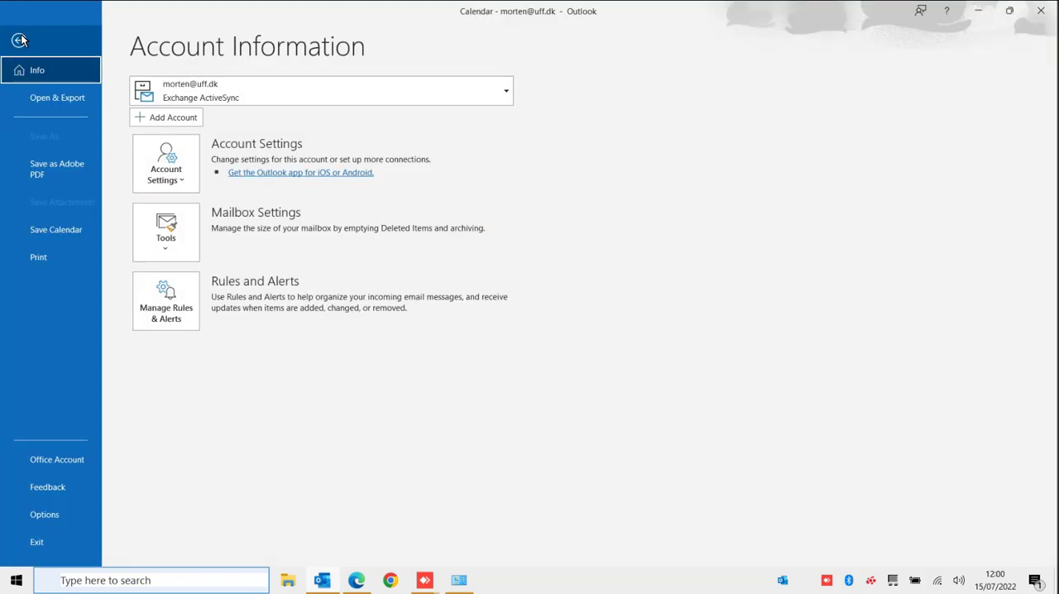
click(19, 40)
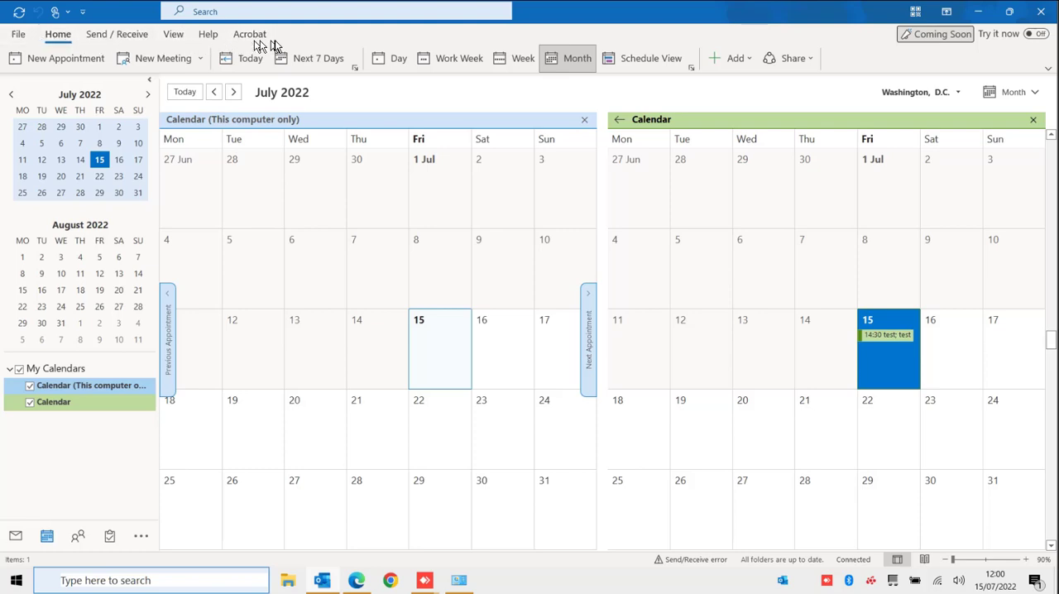
mouse_move(276, 44)
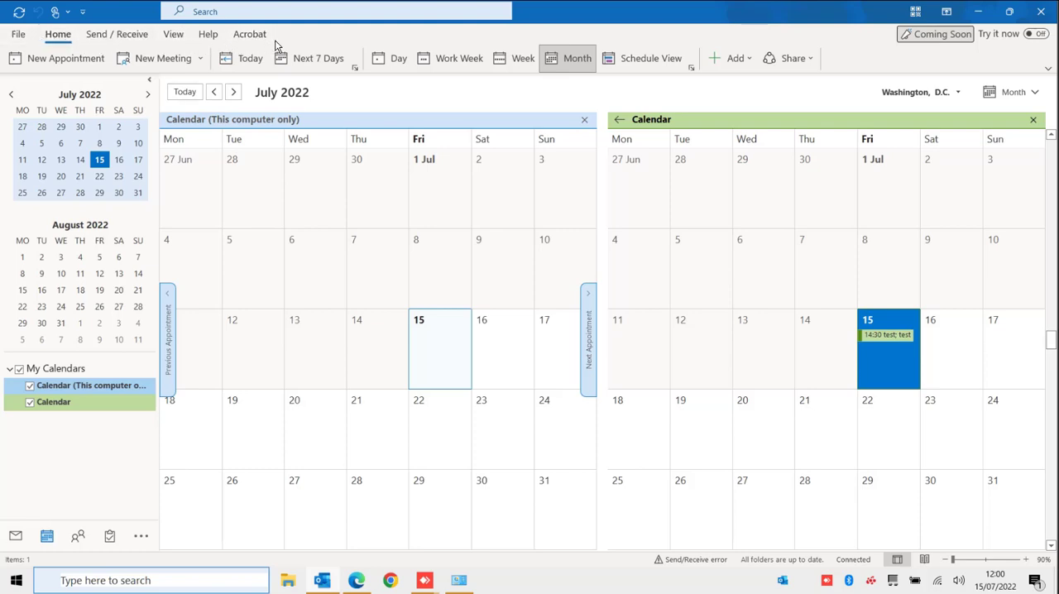